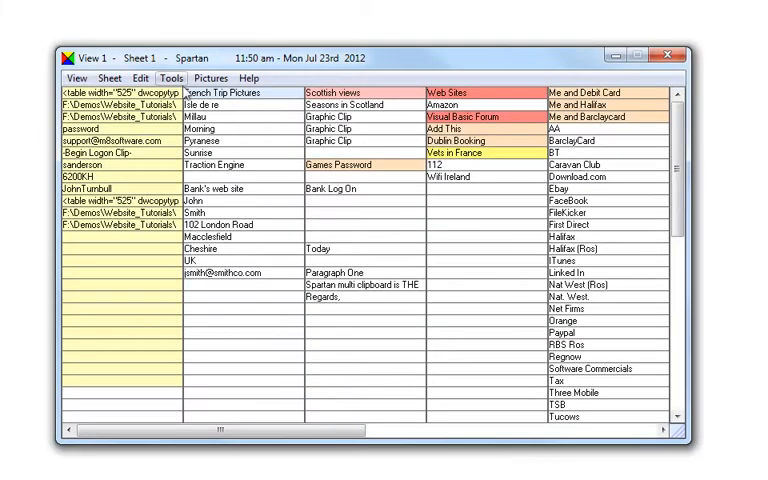
Start the Year Planner from the Tools menu to show the 2012 events calendar
left_click(172, 78)
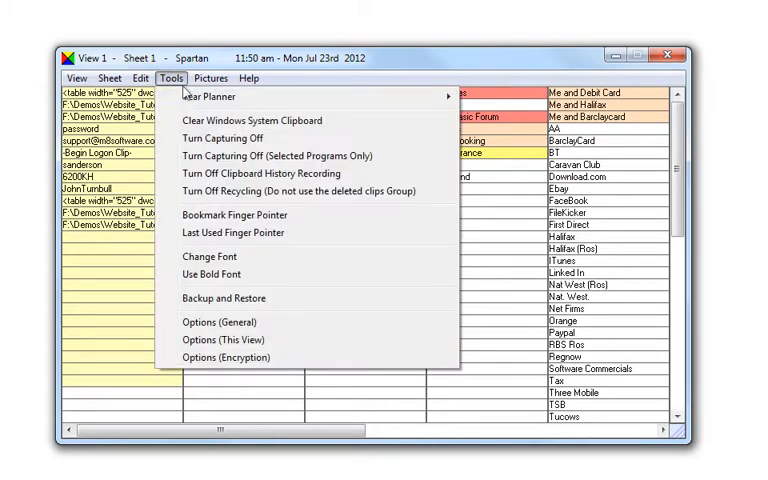
mouse_move(210, 96)
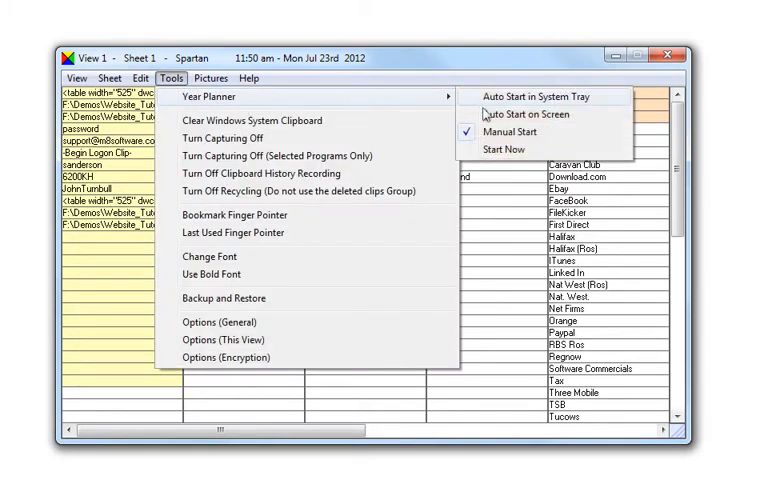
left_click(211, 96)
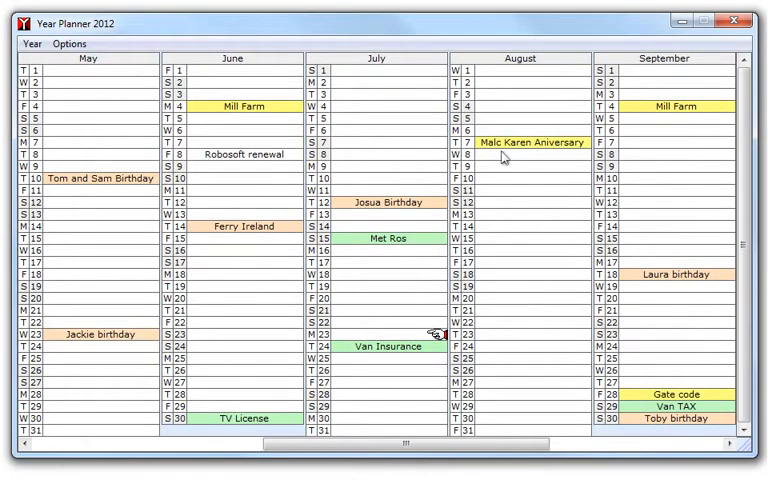
mouse_move(530, 242)
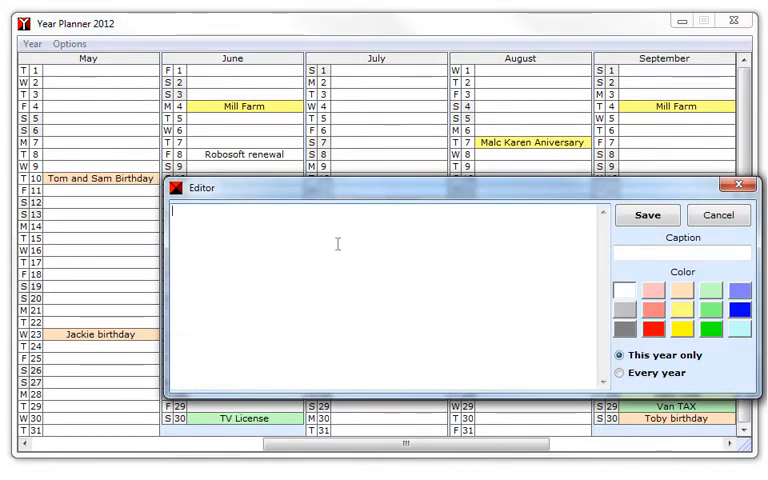
Enter a 'Lindas Birt…' birthday entry set to repeat every year with a colour label
type("Lindas")
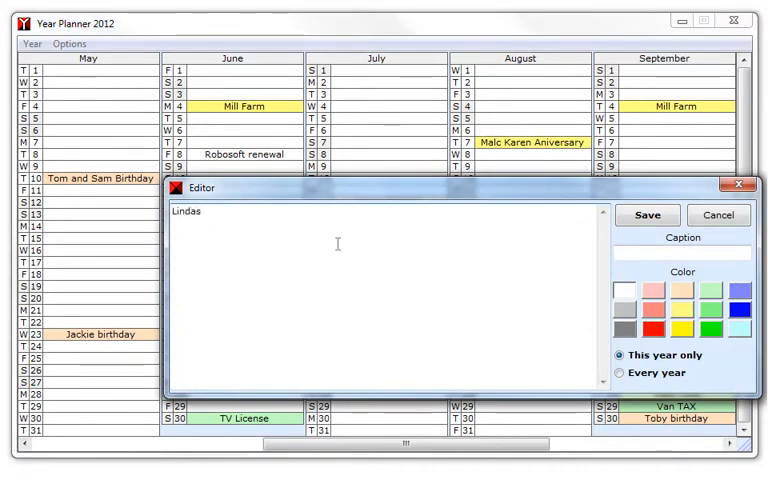
type("Birthday")
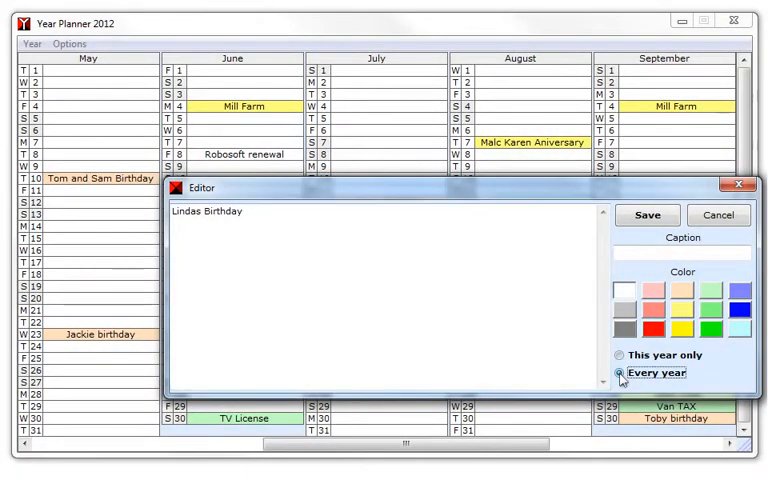
left_click(620, 373)
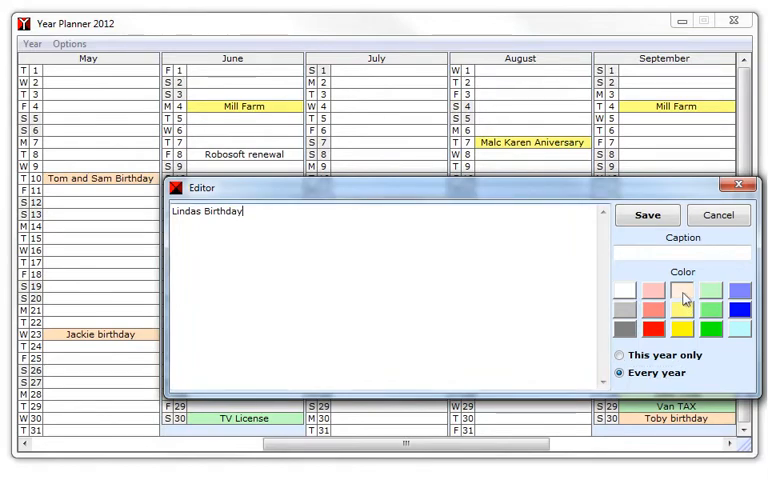
left_click(647, 215)
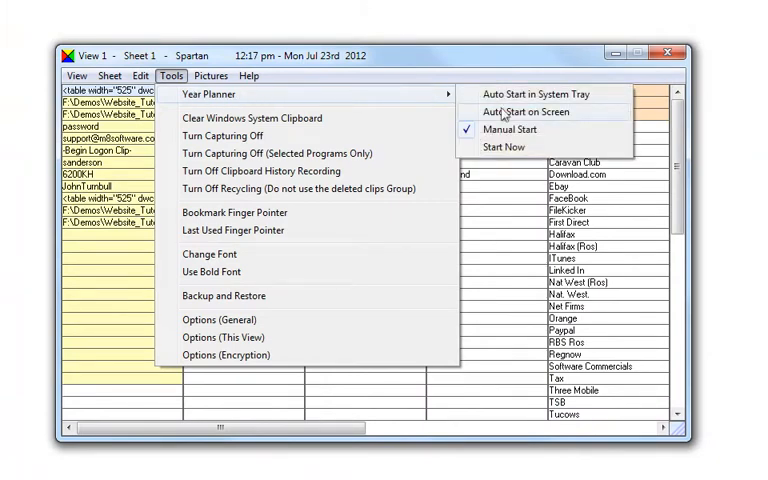
Set the Year Planner to Auto Start on Screen
left_click(210, 94)
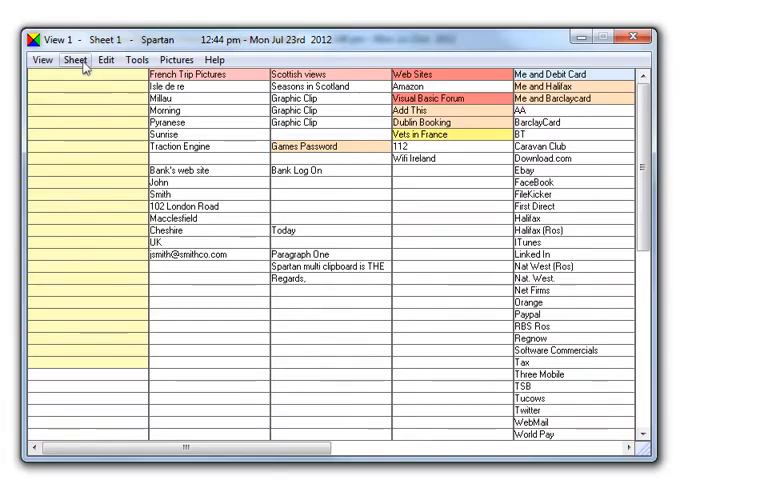
Switch to the Windows Clipboard History sheet and scroll down through older clips
left_click(73, 59)
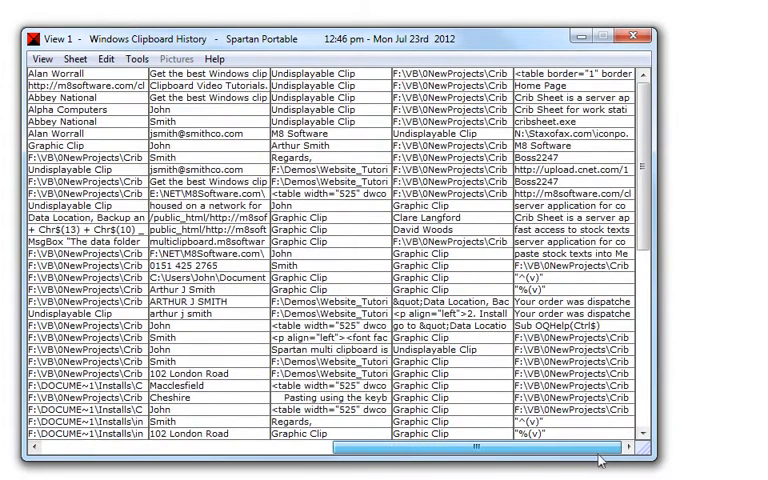
scroll("down", 3)
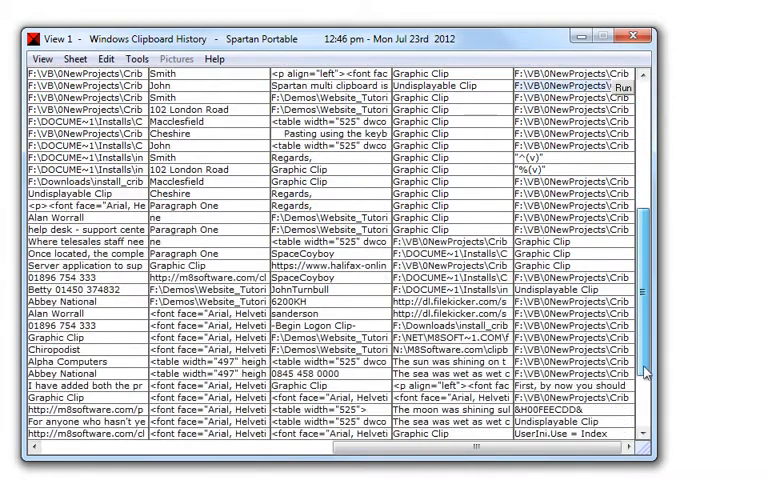
scroll("down", 3)
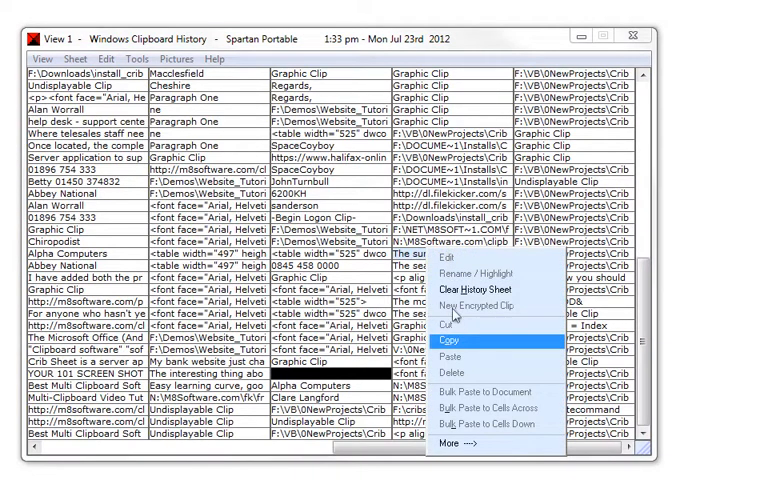
Copy the history clip 'The sun was shining…' into Sheet 1
left_click(454, 340)
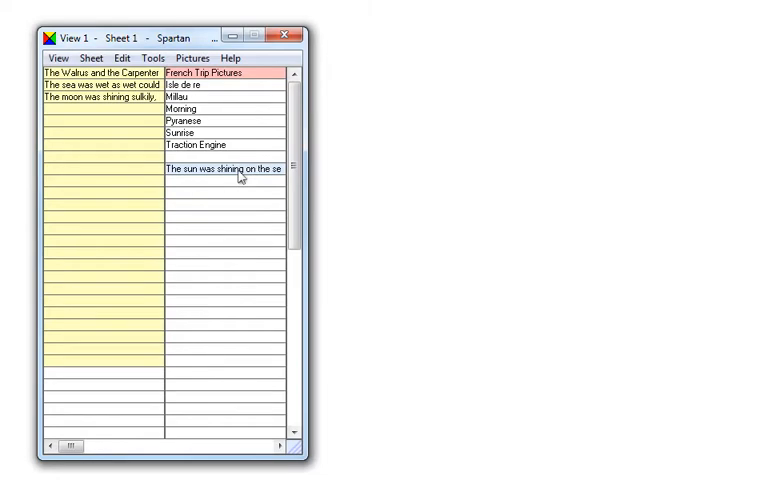
Open the sun clip in Clip Edit and add the moon verse to it
right_click(225, 168)
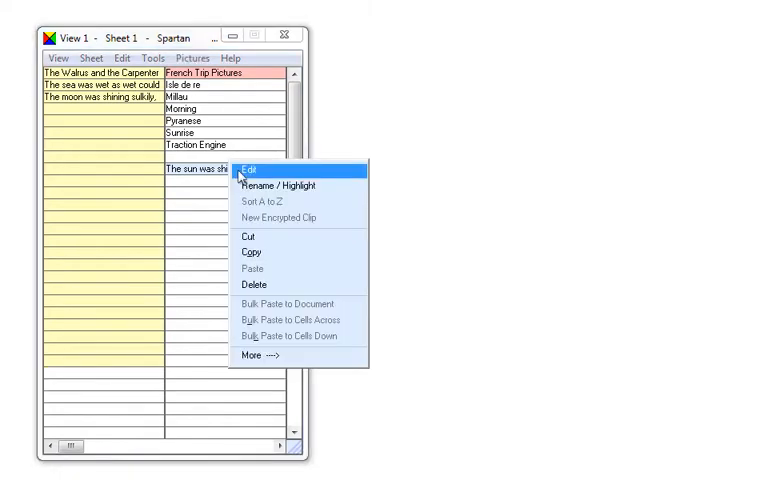
left_click(252, 167)
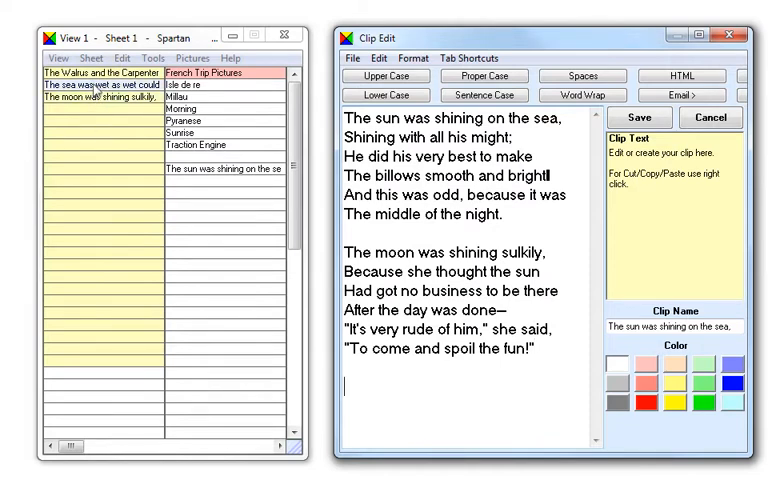
scroll("down", 3)
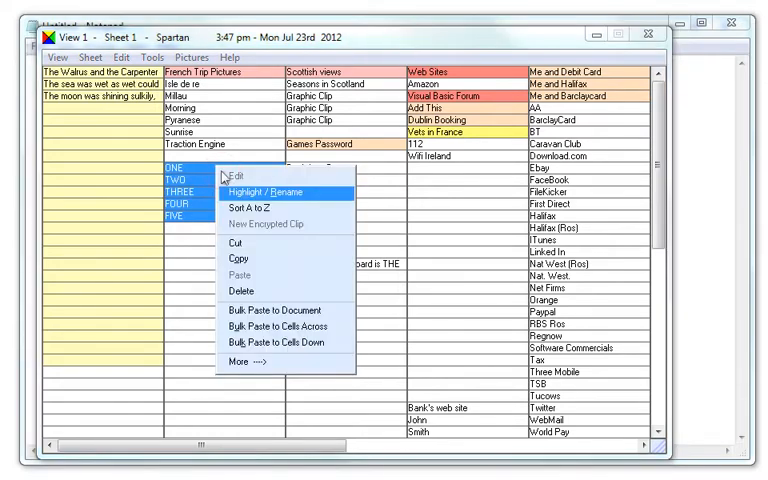
mouse_move(258, 310)
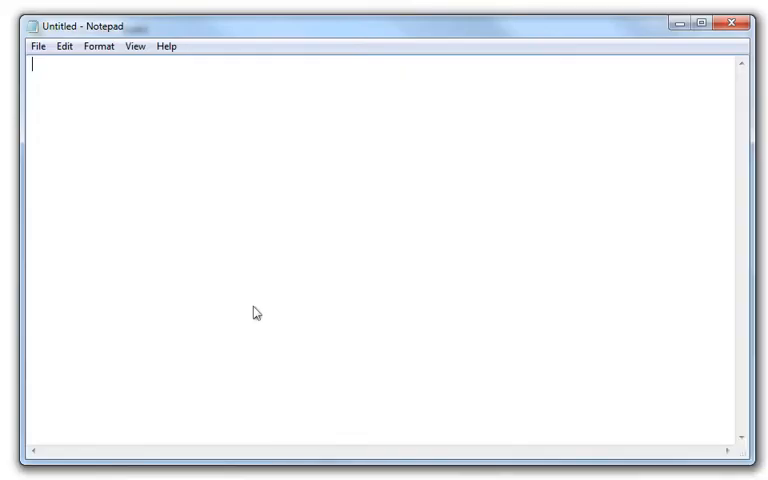
Bulk paste the ONE–FIVE clips into Notepad, one clip per line
type("ONE")
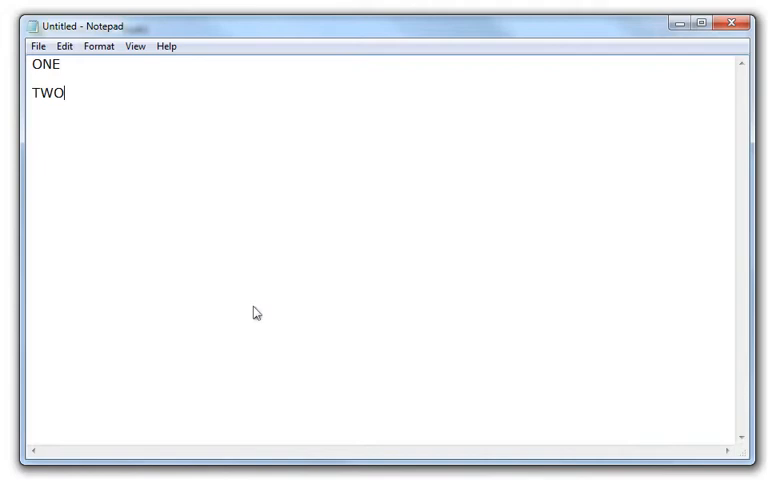
type("THREE")
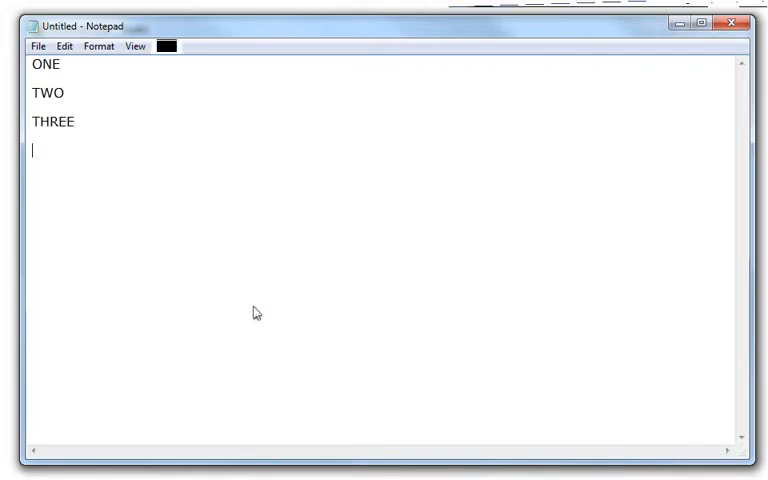
type("FOUR")
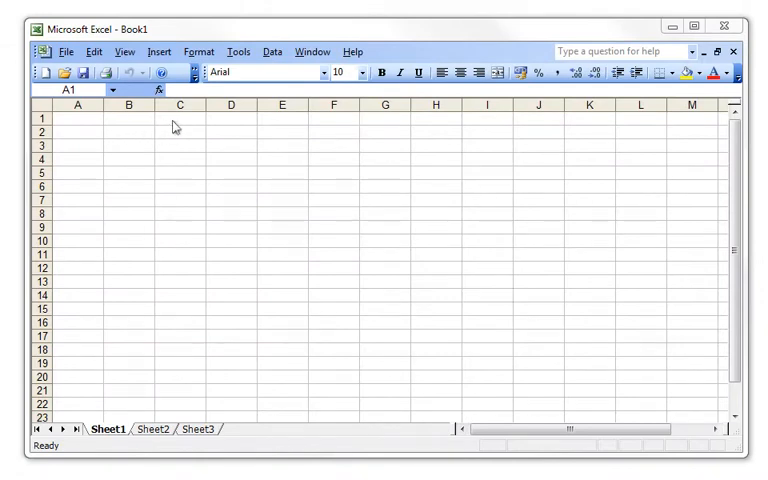
Bulk paste the ONE–FIVE clips across Excel row 1 starting at cell C1
left_click(179, 119)
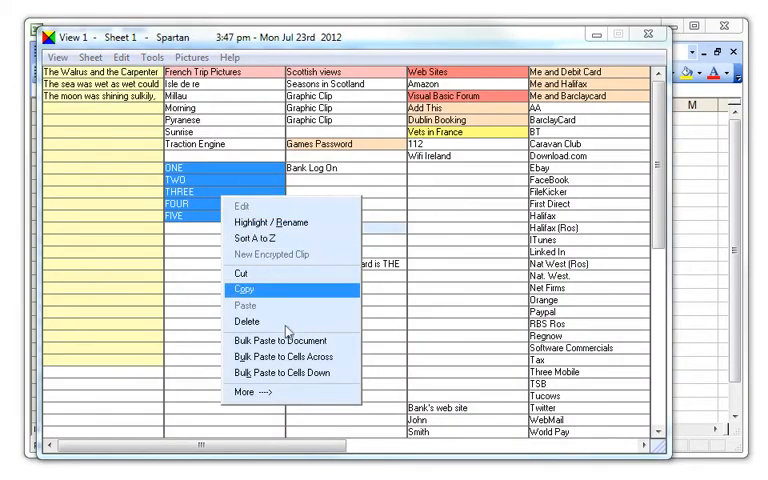
mouse_move(288, 357)
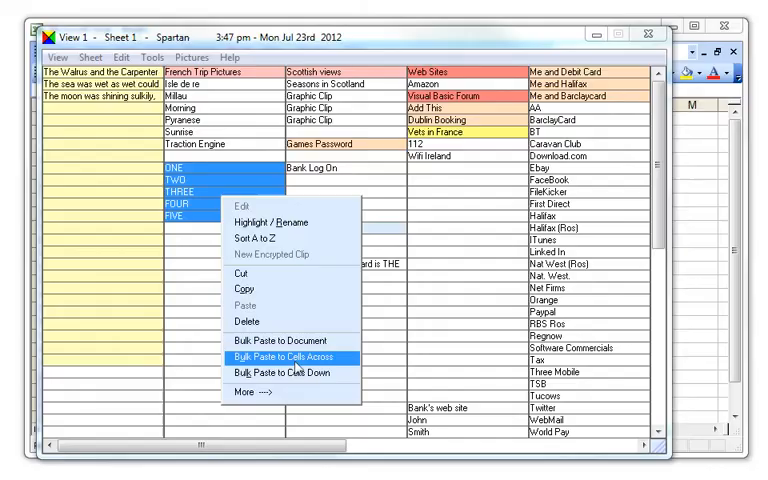
left_click(281, 357)
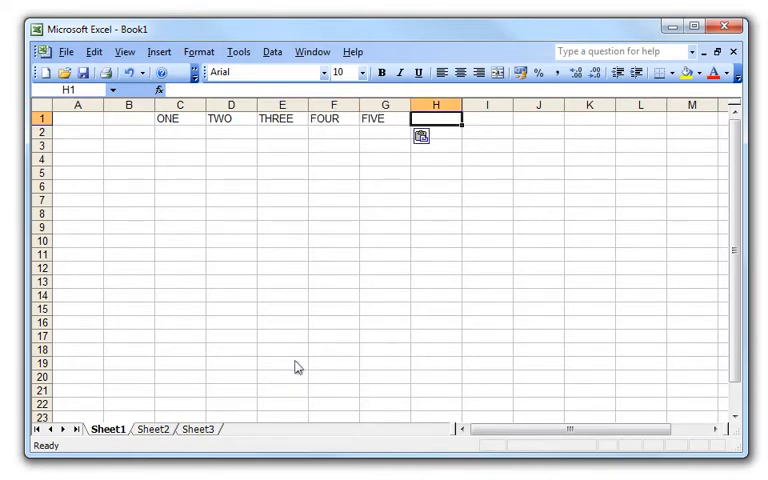
mouse_move(170, 163)
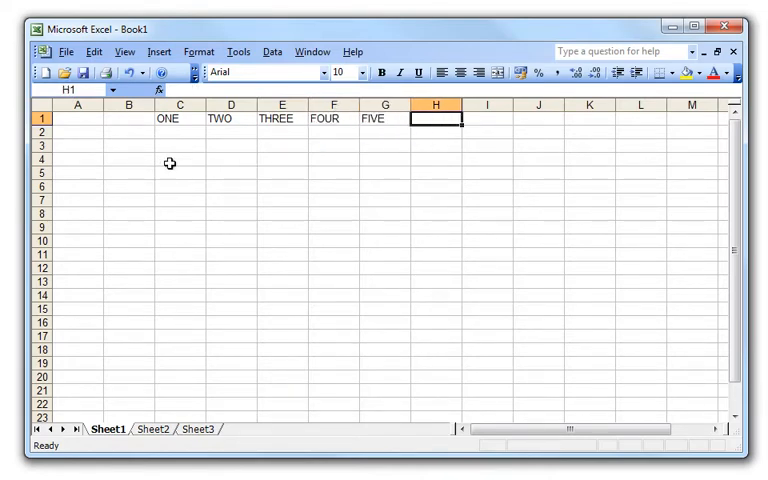
left_click(179, 162)
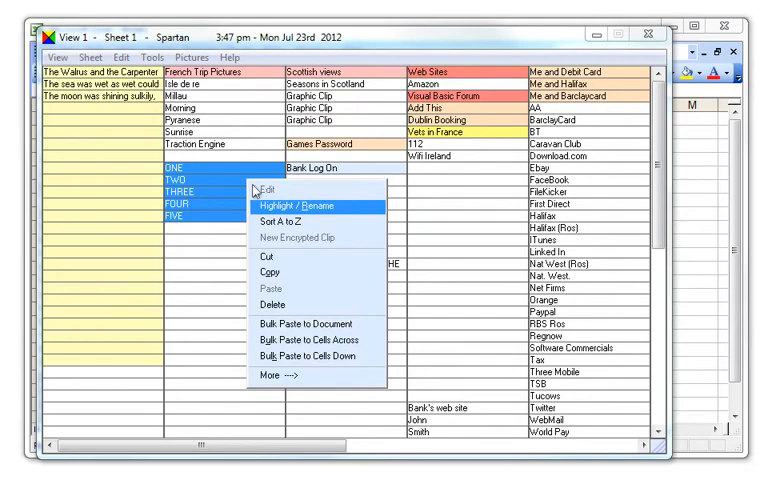
mouse_move(314, 356)
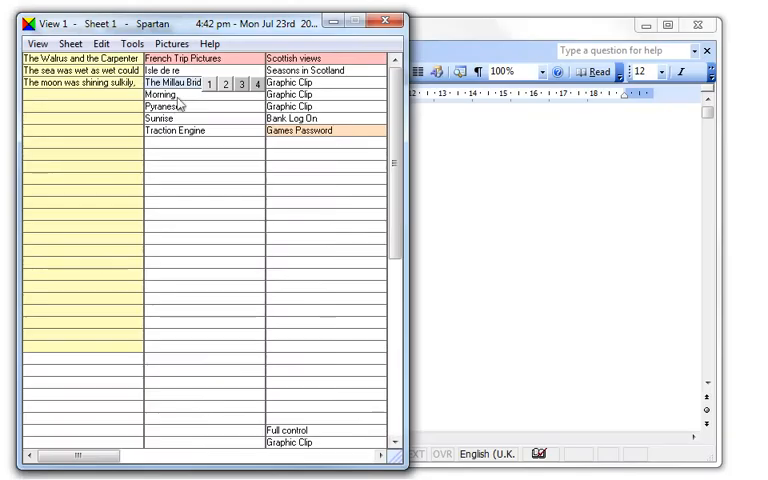
Paste the clip name 'The Millau Bridge' into the Word document
right_click(180, 94)
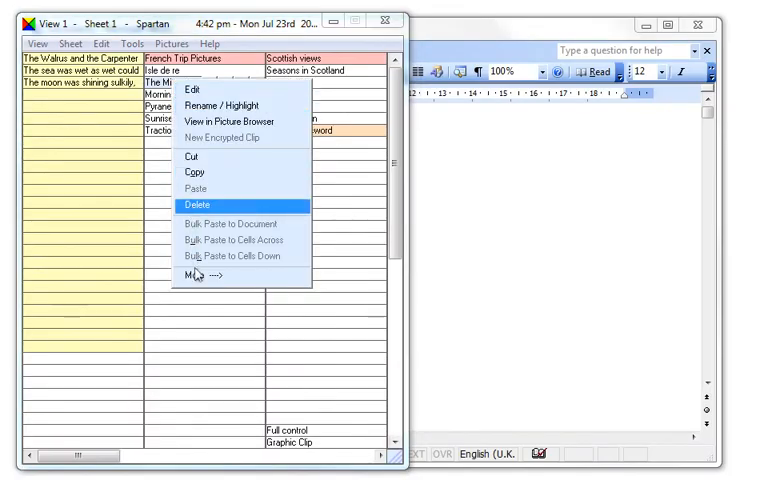
left_click(209, 277)
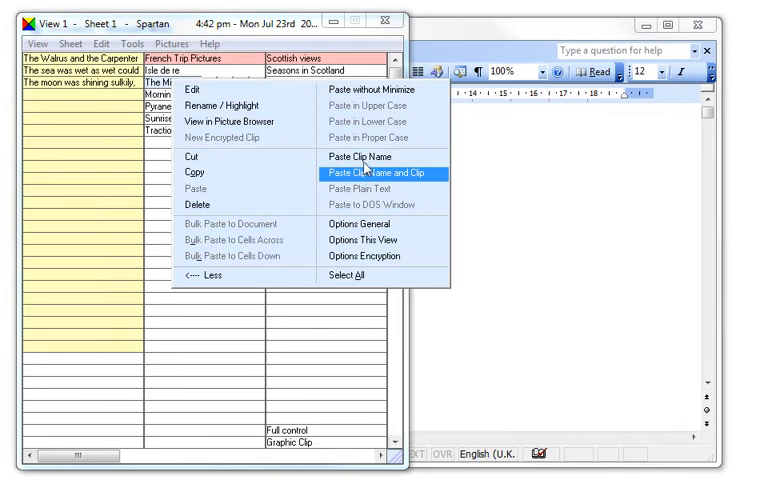
left_click(377, 173)
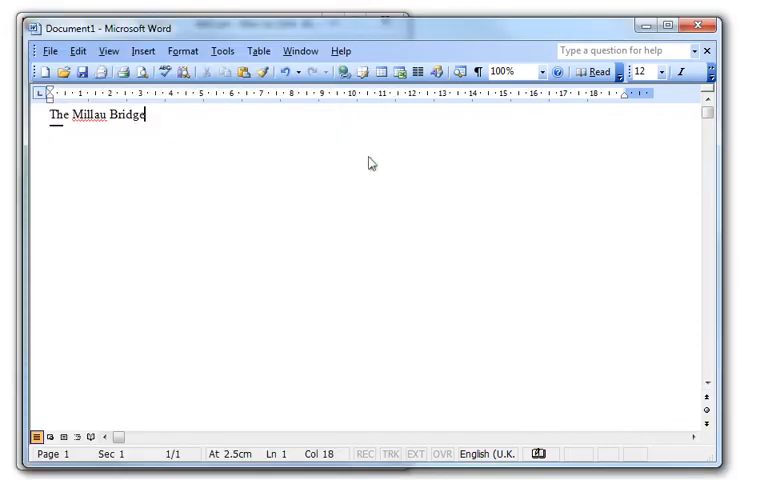